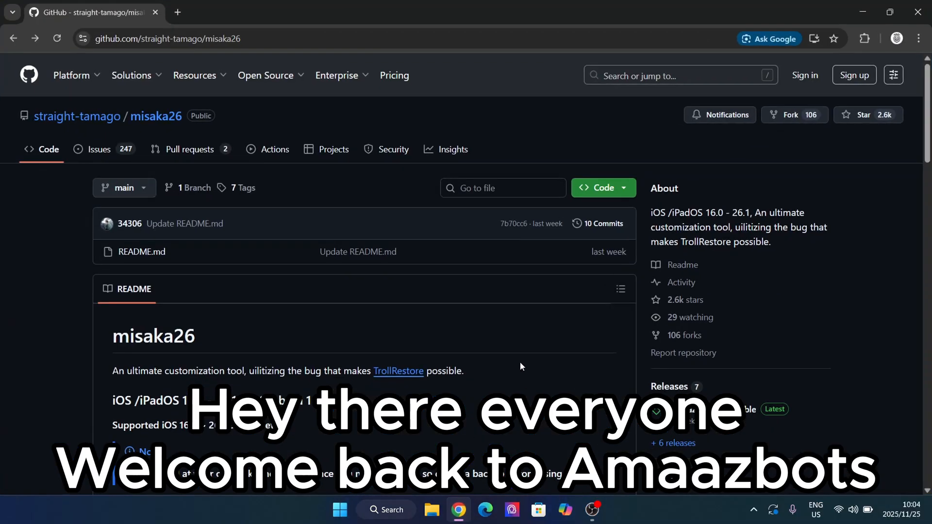
Step: Browse the misaka26 repository and open the latest 1.6 release page
{"action": "scroll", "scroll_direction": "down", "scroll_amount": 3}
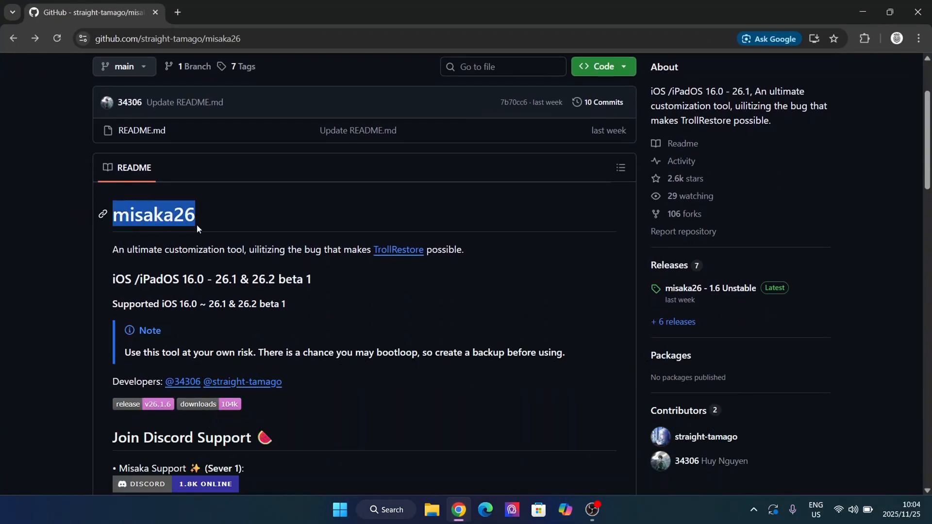
{"action": "scroll", "scroll_direction": "down", "scroll_amount": 3}
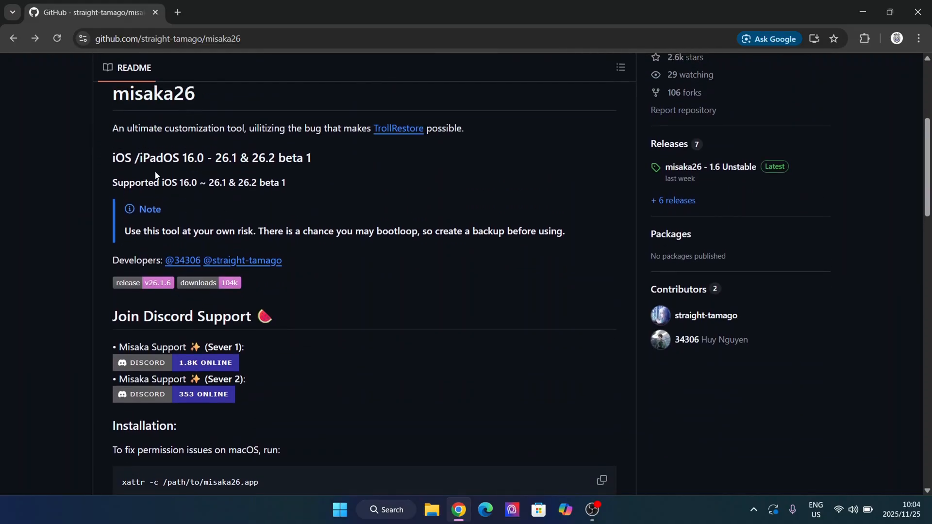
{"action": "left_click_drag", "start_coordinate": [112, 158], "coordinate": [310, 157]}
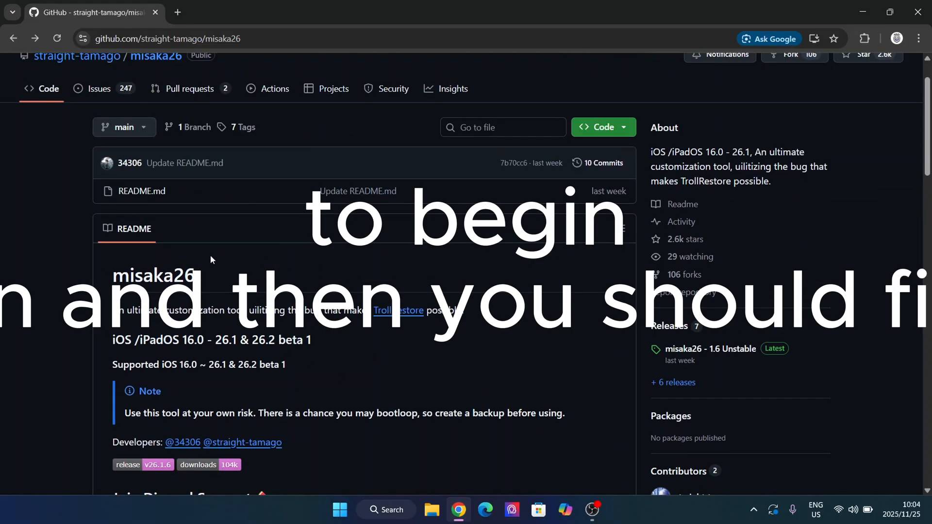
{"action": "scroll", "scroll_direction": "down", "scroll_amount": 3}
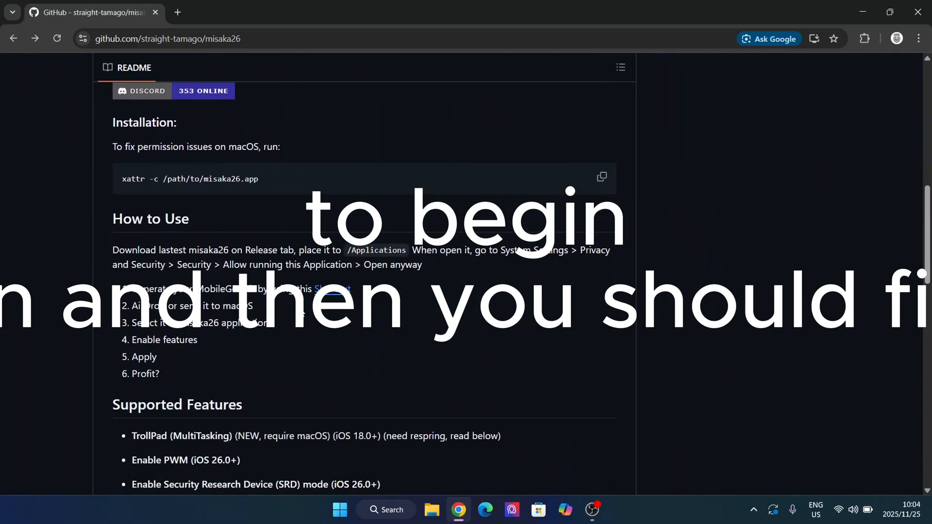
{"action": "scroll", "scroll_direction": "up", "scroll_amount": 3}
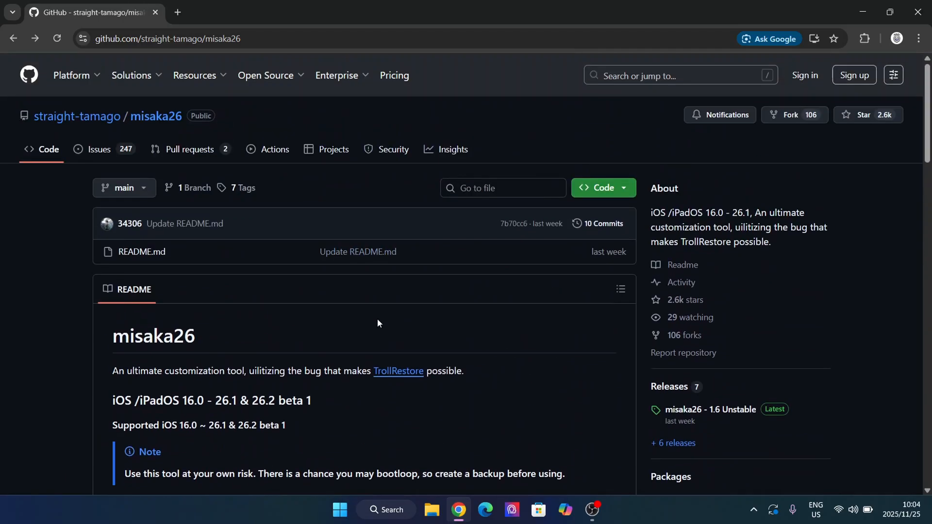
{"action": "mouse_move", "coordinate": [327, 89]}
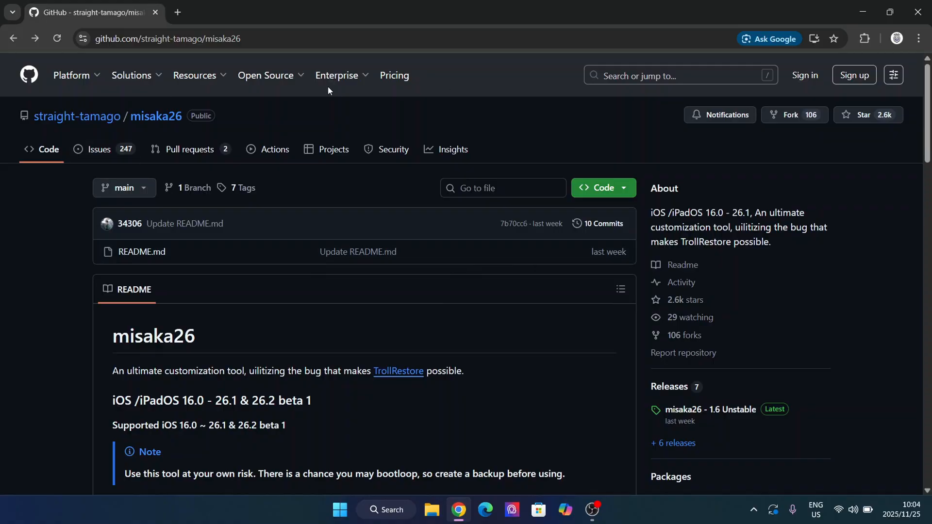
{"action": "scroll", "scroll_direction": "down", "scroll_amount": 3}
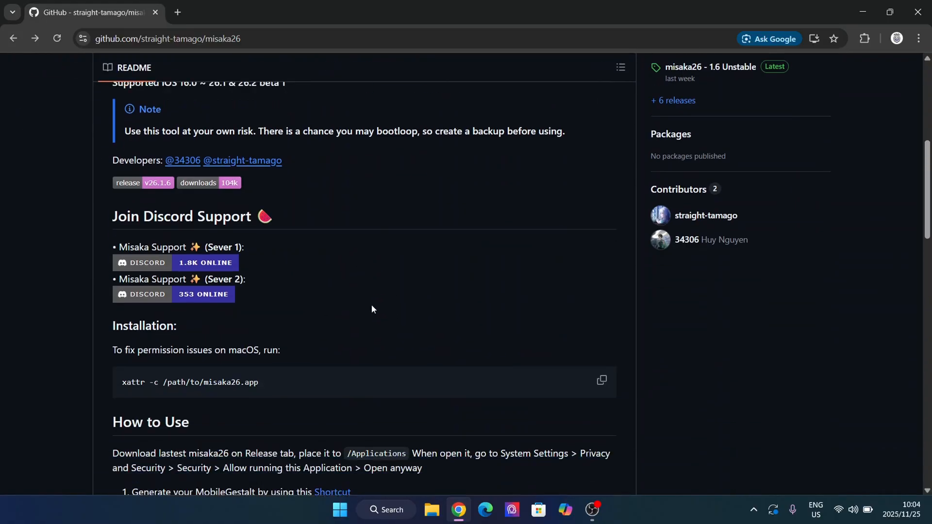
{"action": "scroll", "scroll_direction": "down", "scroll_amount": 3}
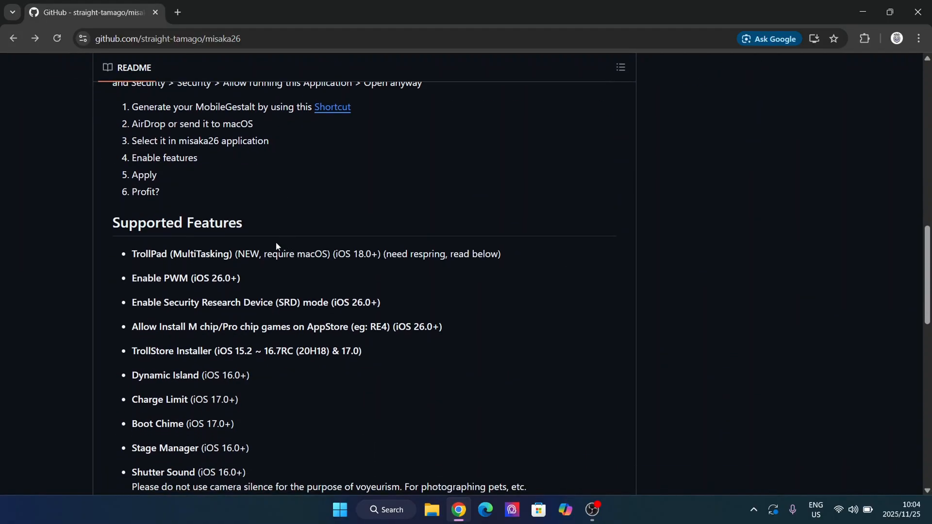
{"action": "scroll", "scroll_direction": "down", "scroll_amount": 3}
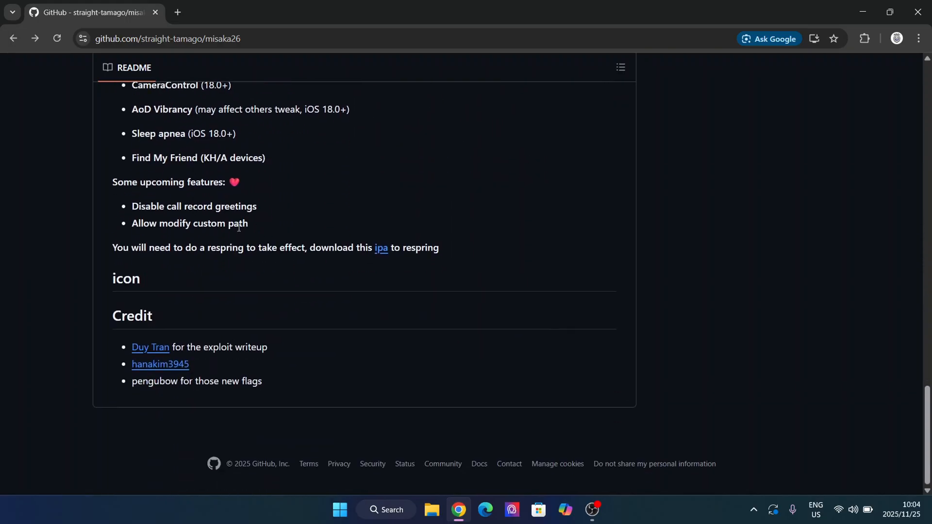
{"action": "scroll", "scroll_direction": "up", "scroll_amount": 3}
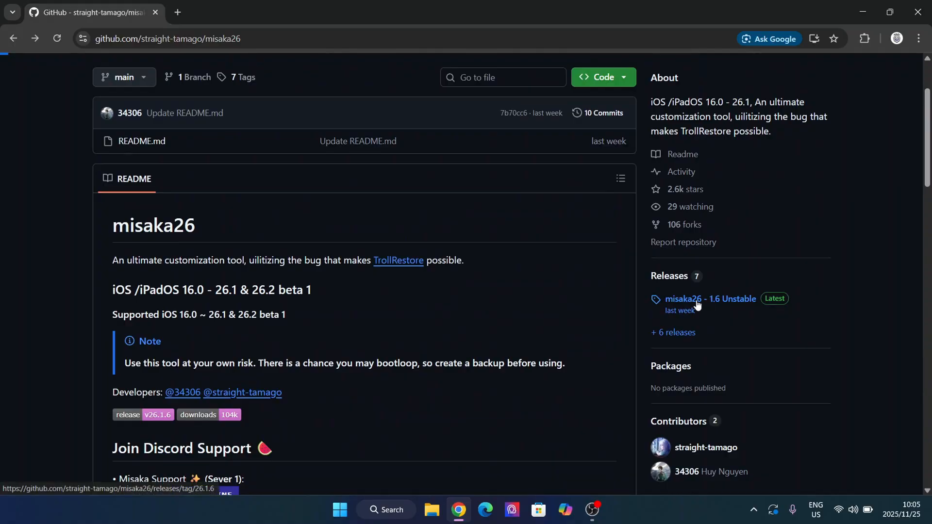
{"action": "left_click", "coordinate": [710, 299]}
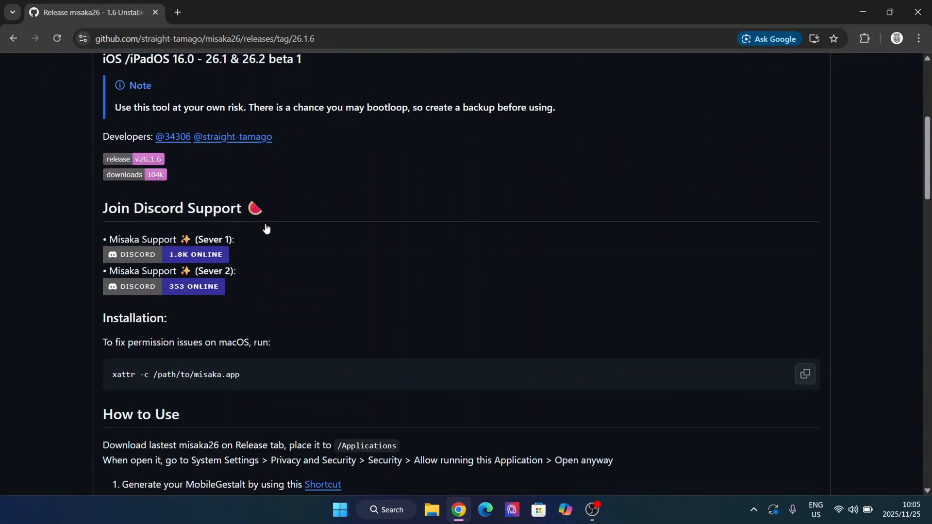
Step: Scroll to Assets and download misaka26-v1.6-Windows-Edition.zip
{"action": "scroll", "scroll_direction": "down", "scroll_amount": 3}
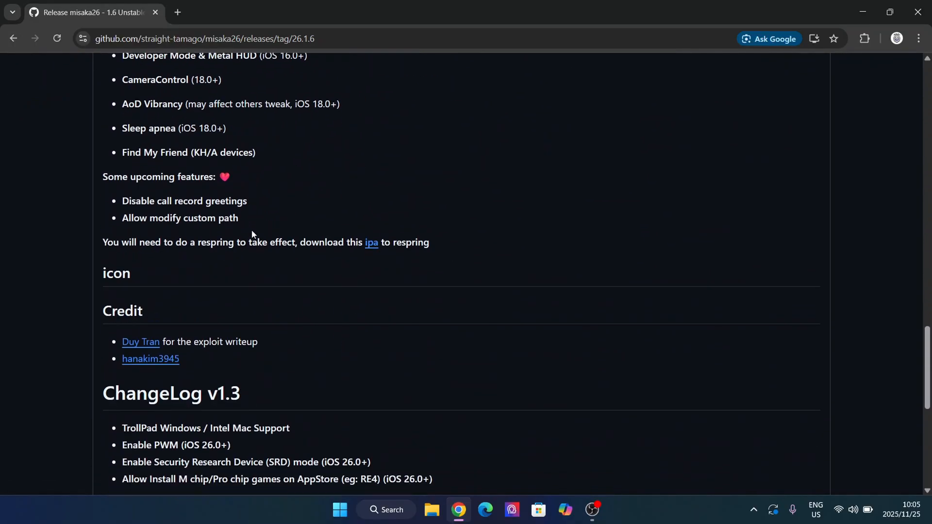
{"action": "scroll", "scroll_direction": "down", "scroll_amount": 3}
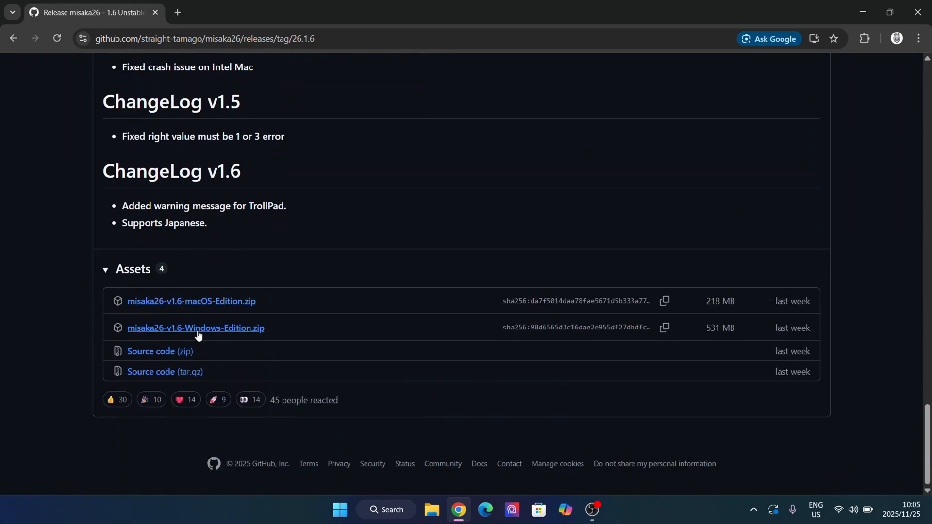
{"action": "mouse_move", "coordinate": [217, 334]}
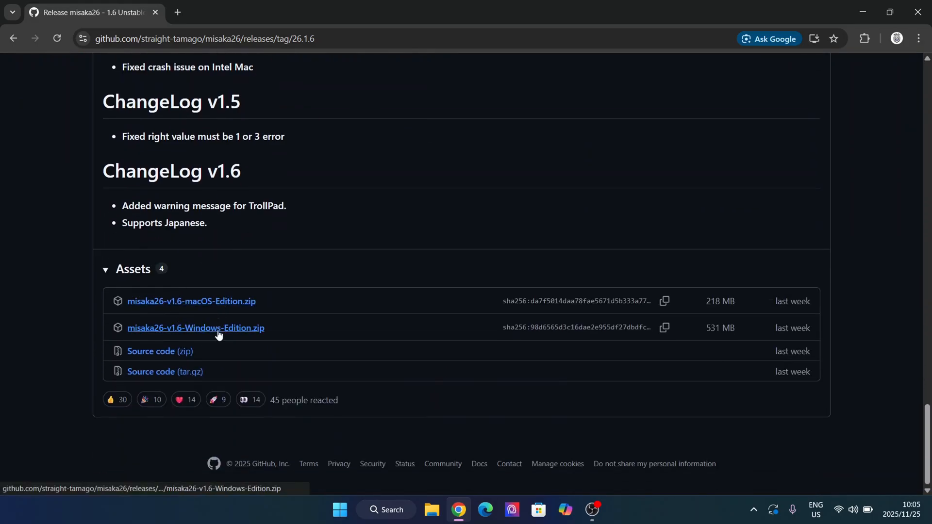
{"action": "left_click", "coordinate": [196, 328]}
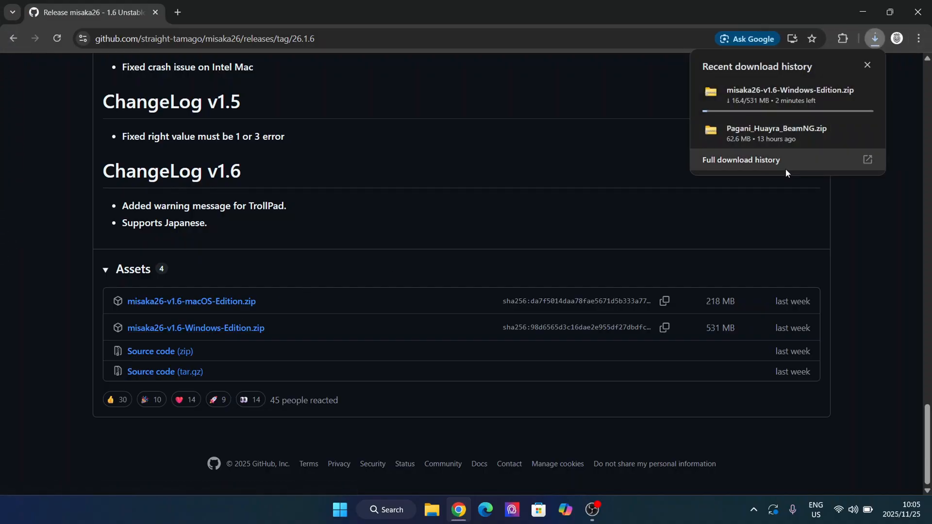
Step: Open Chrome's full download history to follow the misaka26 zip download
{"action": "left_click", "coordinate": [740, 160]}
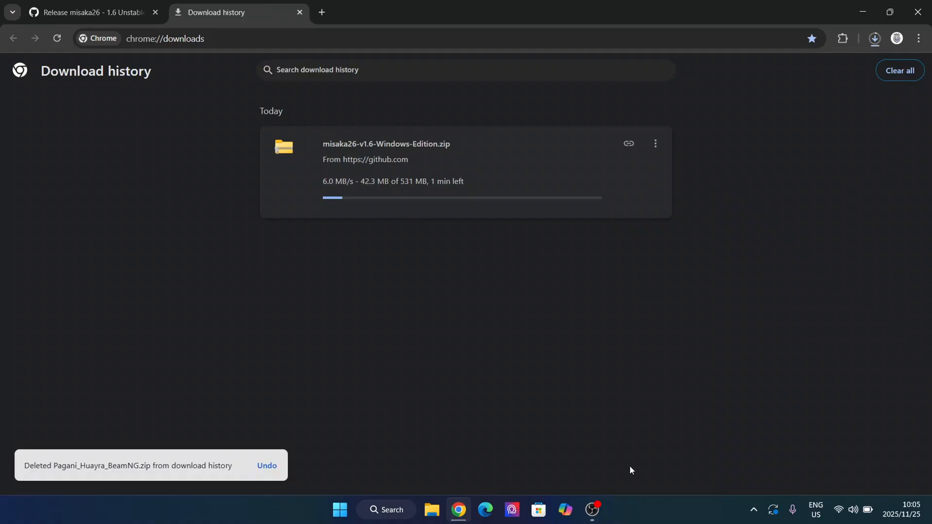
{"action": "mouse_move", "coordinate": [574, 396]}
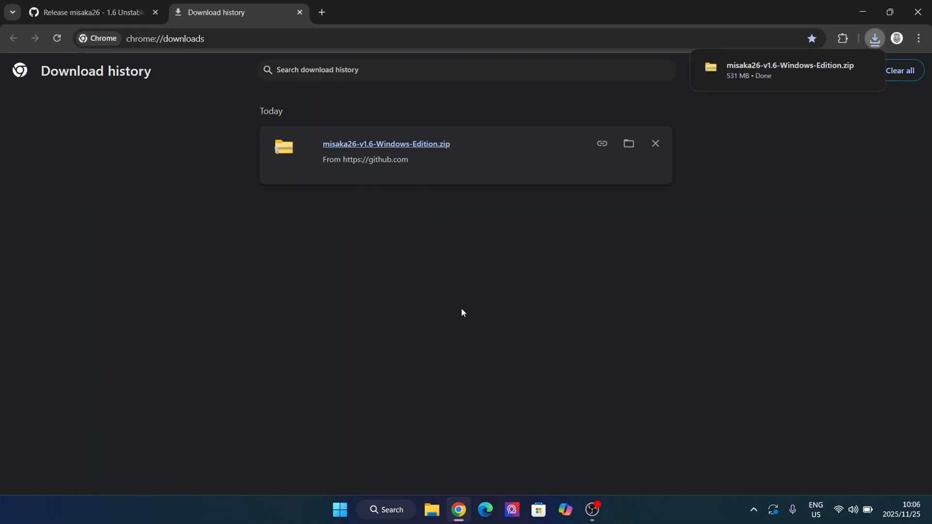
{"action": "mouse_move", "coordinate": [853, 5]}
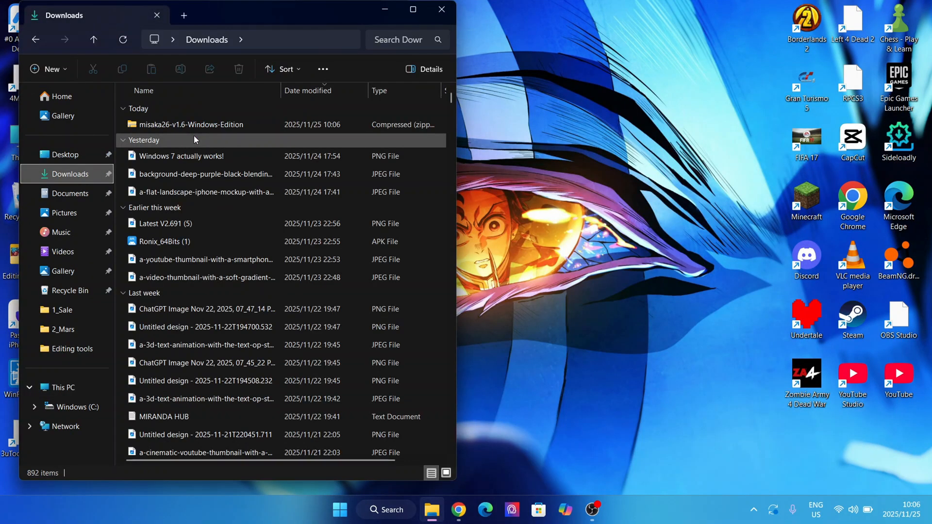
Step: Find the misaka26 Windows Edition zip in Downloads, then close File Explorer
{"action": "left_click", "coordinate": [191, 124]}
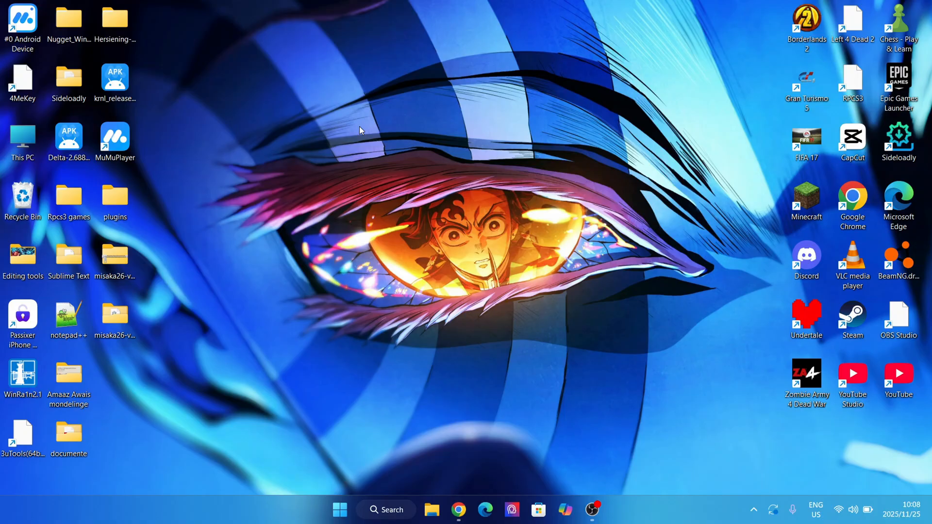
{"action": "left_click", "coordinate": [431, 510]}
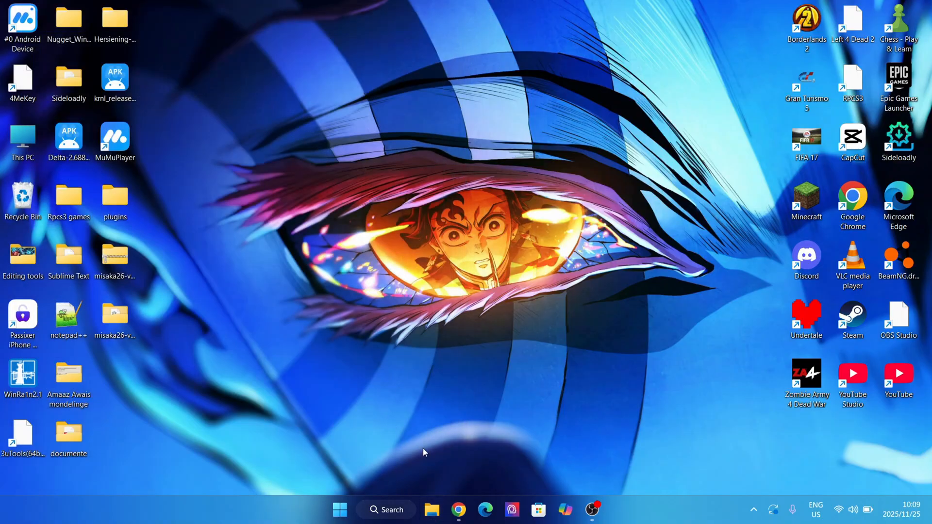
Step: Bring Chrome to the front and search for 'itunes' in a new tab
{"action": "left_click", "coordinate": [458, 509]}
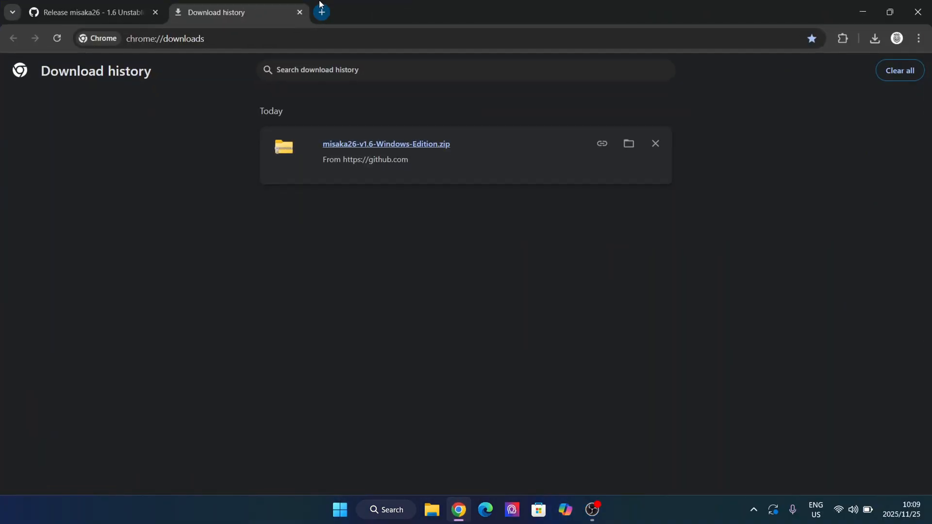
{"action": "left_click", "coordinate": [320, 12]}
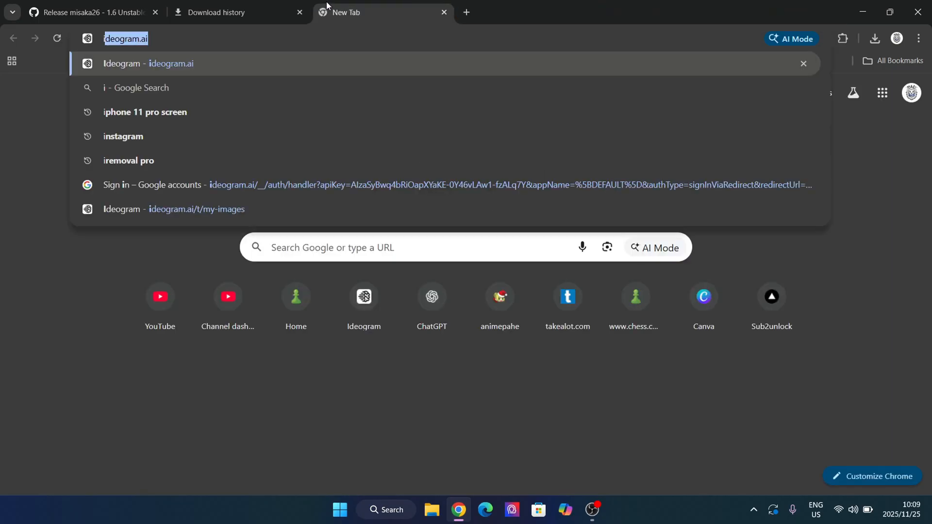
{"action": "type", "text": "itunes"}
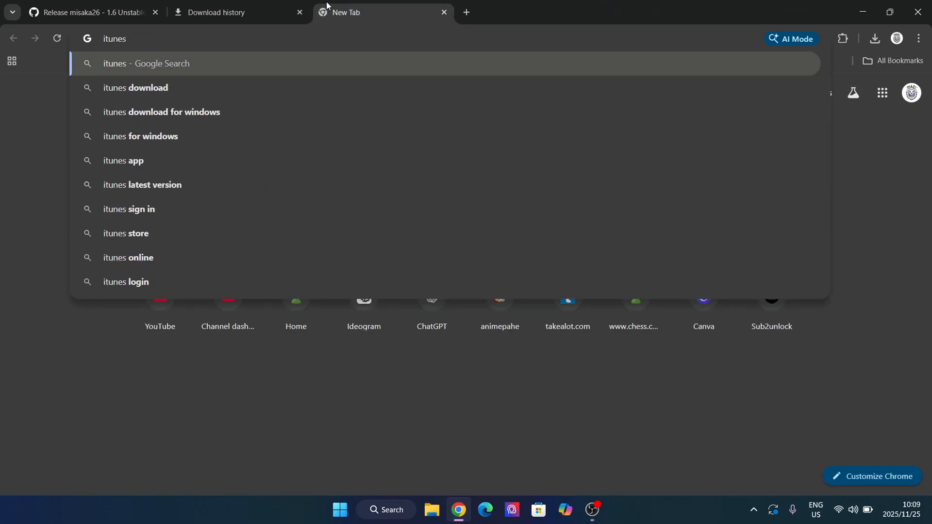
{"action": "key", "text": "Enter"}
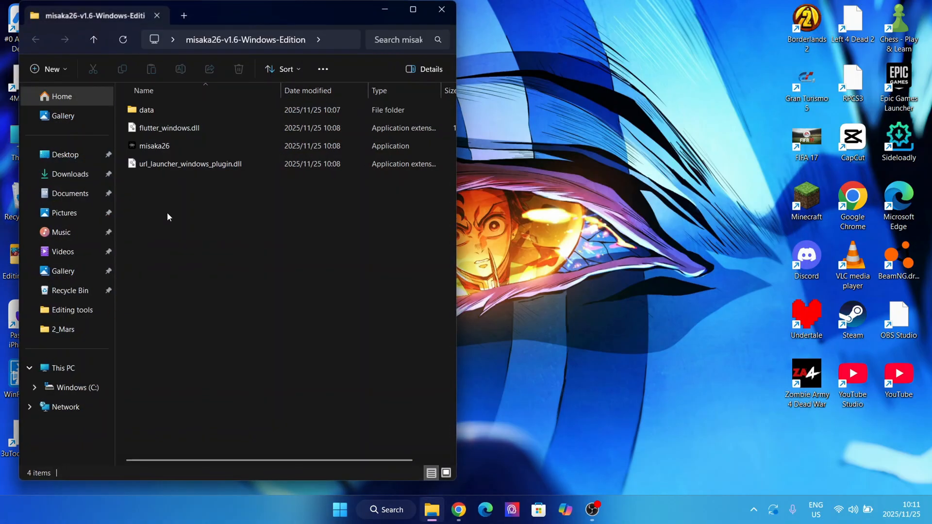
Step: Allow misaka26.exe past SmartScreen with More info and Run anyway, then relaunch it
{"action": "right_click", "coordinate": [153, 145]}
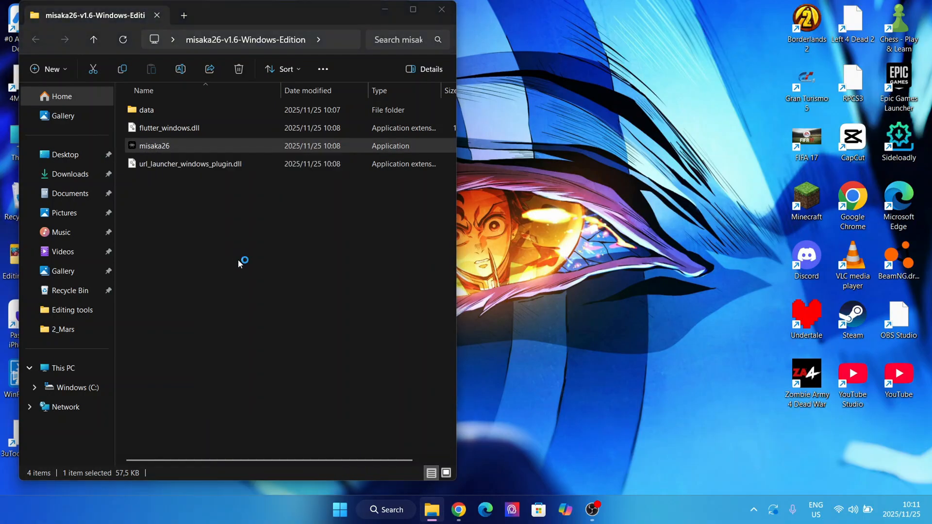
{"action": "double_click", "coordinate": [153, 146]}
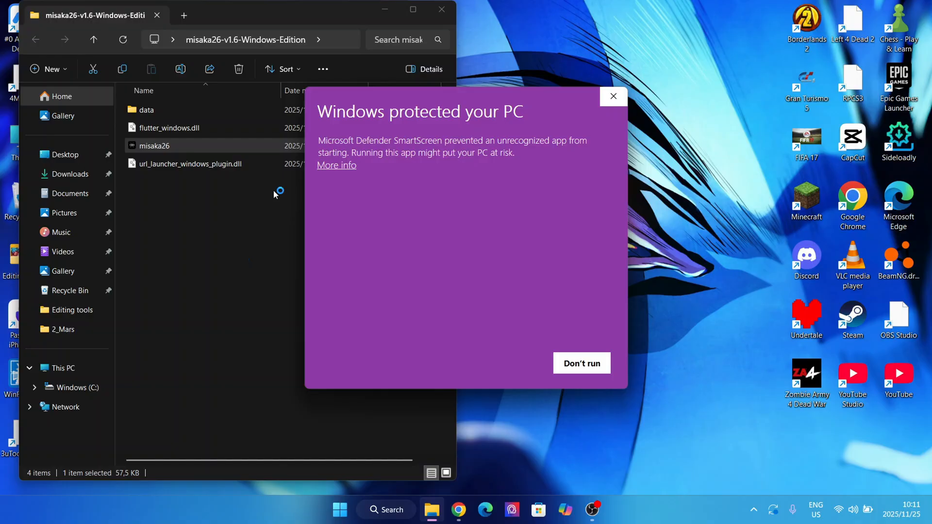
{"action": "left_click", "coordinate": [336, 165]}
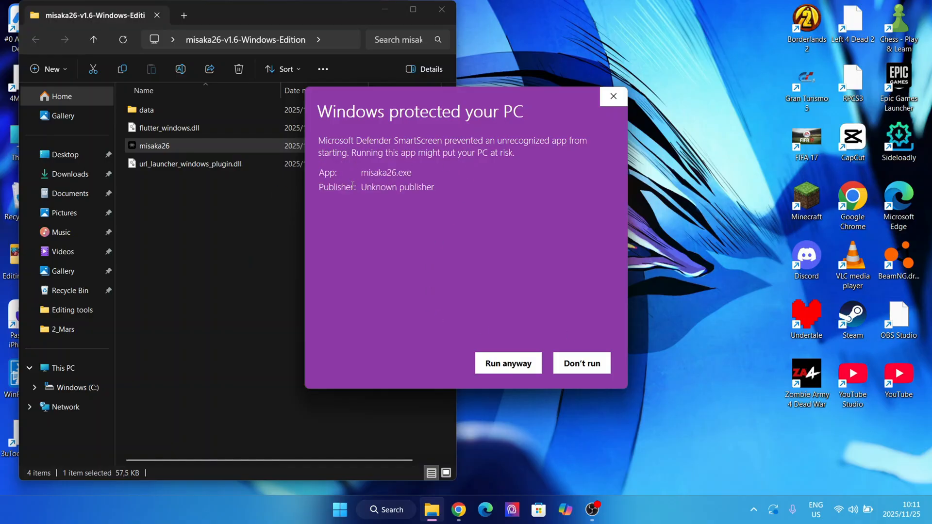
{"action": "left_click", "coordinate": [581, 363]}
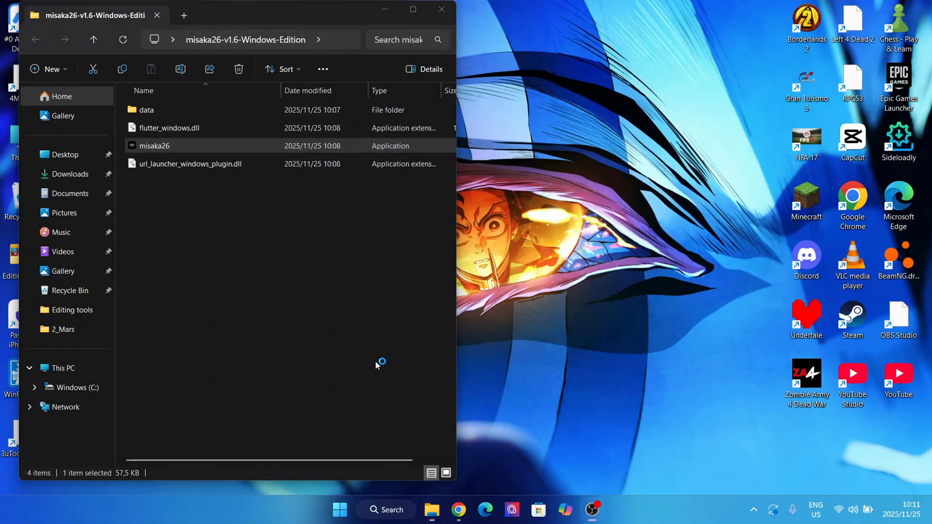
{"action": "double_click", "coordinate": [153, 146]}
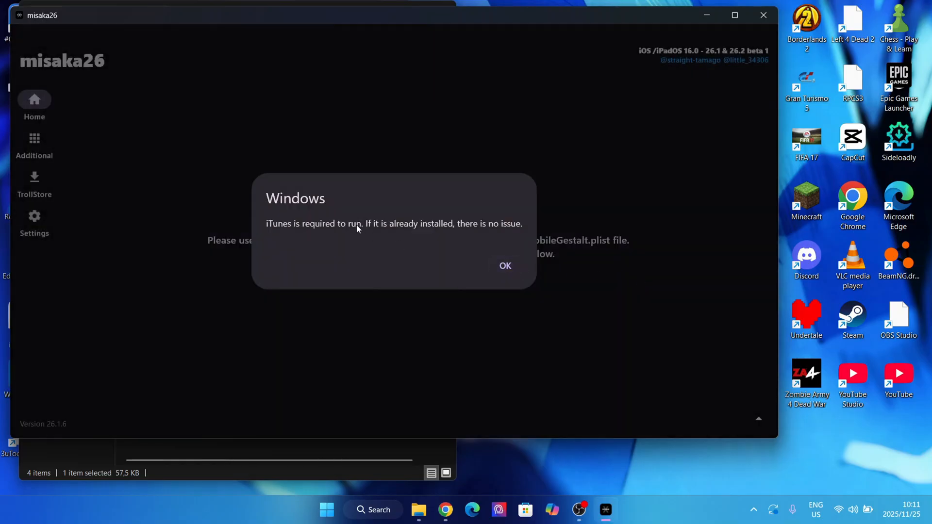
Step: Dismiss the 'iTunes is required' notice to reach misaka26's Home page
{"action": "left_click", "coordinate": [504, 266]}
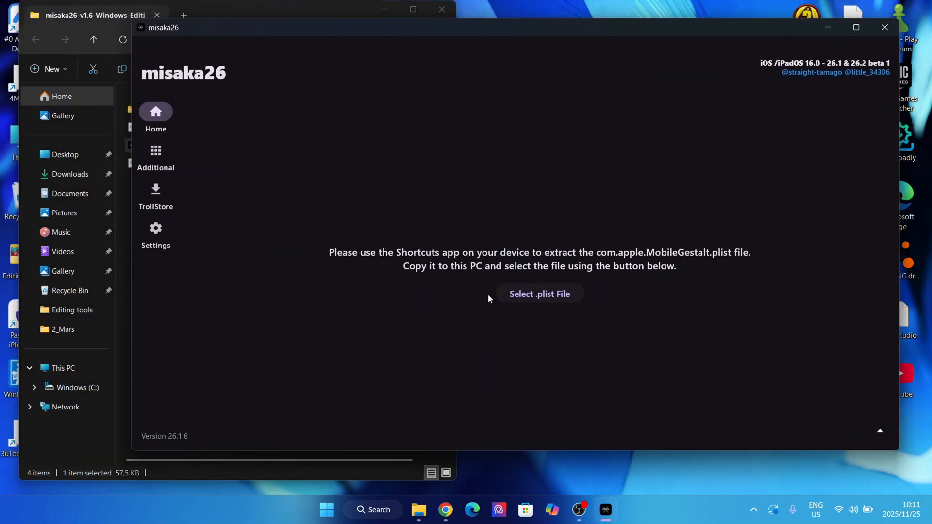
{"action": "mouse_move", "coordinate": [542, 307]}
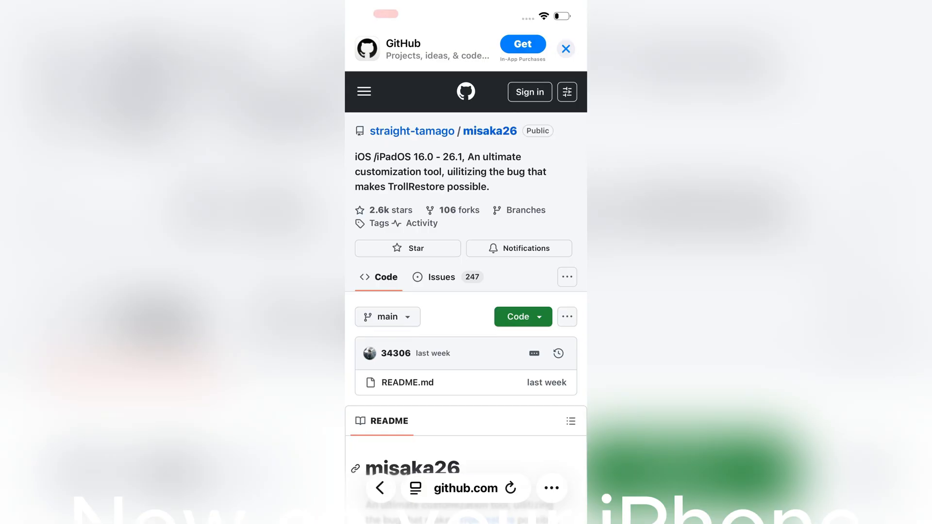
Step: Scroll the misaka26 README on the iPhone toward the routinehub.co shortcut link
{"action": "scroll", "scroll_direction": "down", "scroll_amount": 3}
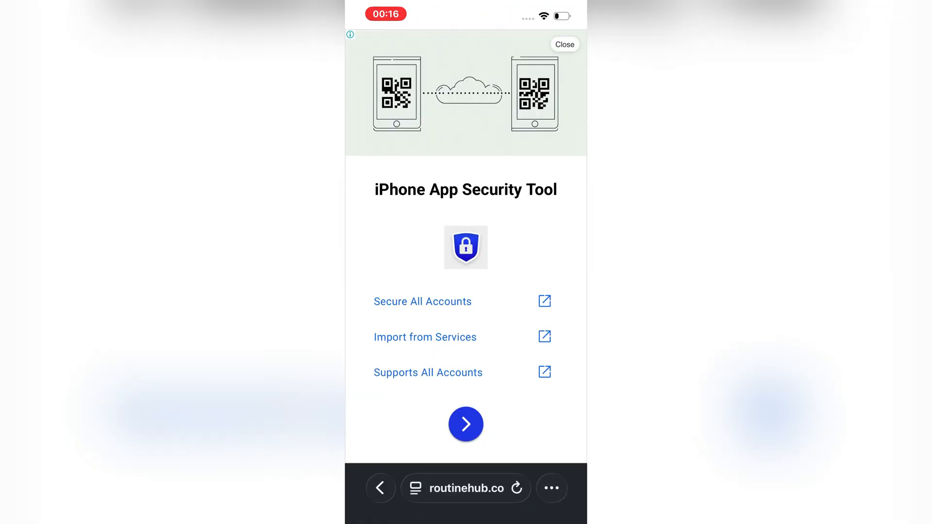
Step: Run Save MobileGestalt via Manual method, allowing routinehub.co and clipboard access, then open Click here
{"action": "left_click", "coordinate": [466, 424]}
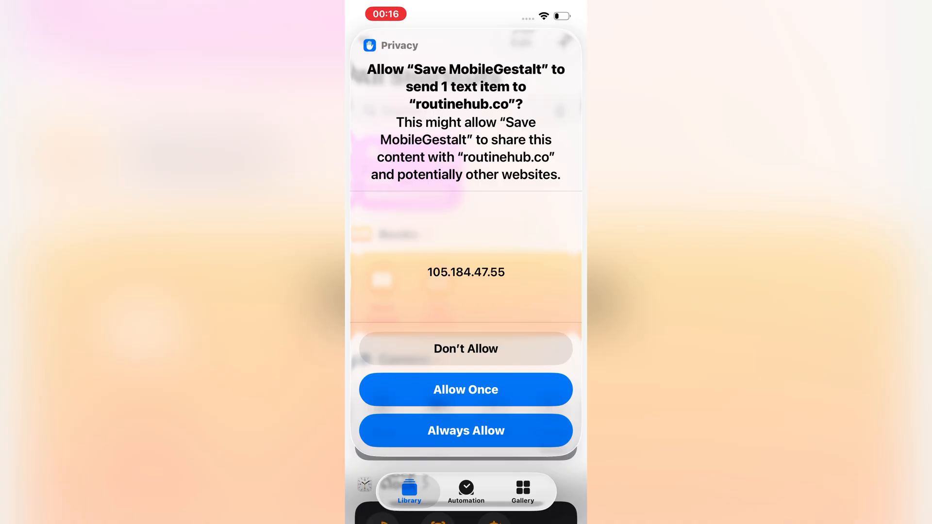
{"action": "left_click", "coordinate": [465, 390]}
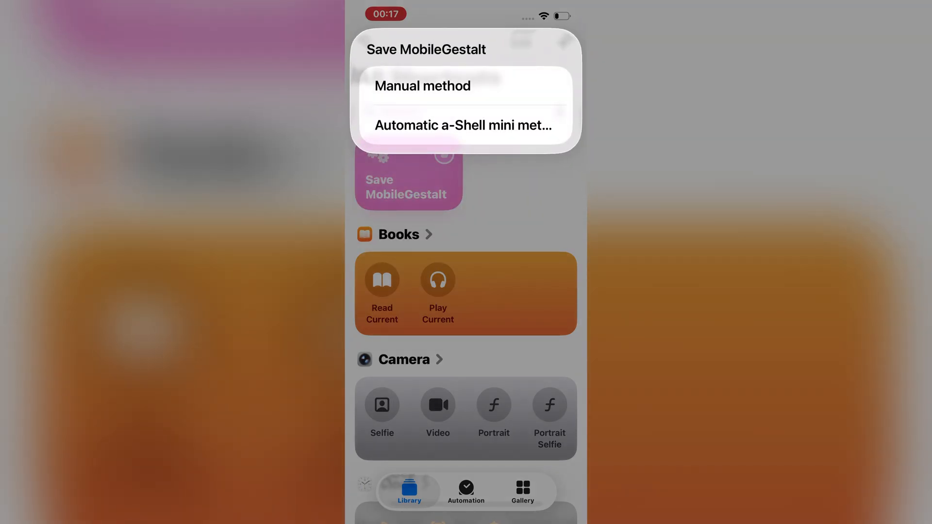
{"action": "left_click", "coordinate": [422, 86]}
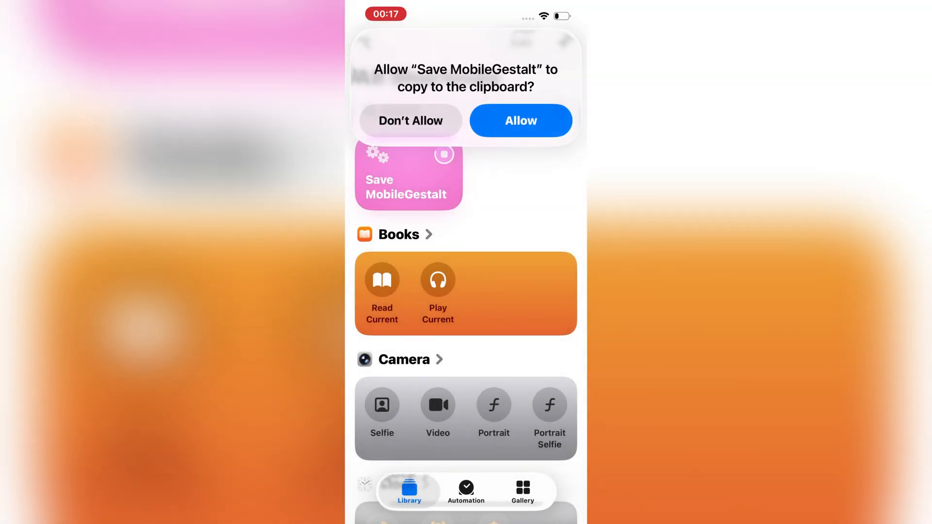
{"action": "left_click", "coordinate": [520, 121]}
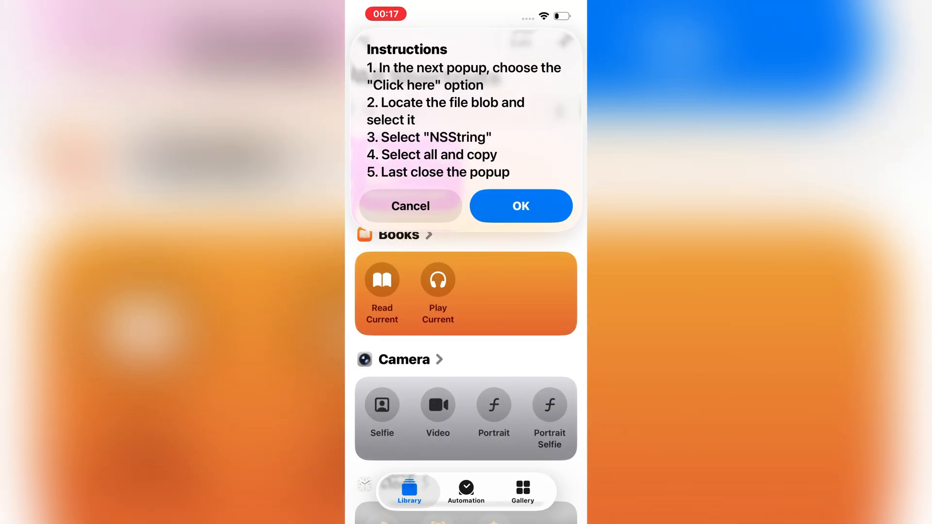
{"action": "left_click", "coordinate": [519, 206]}
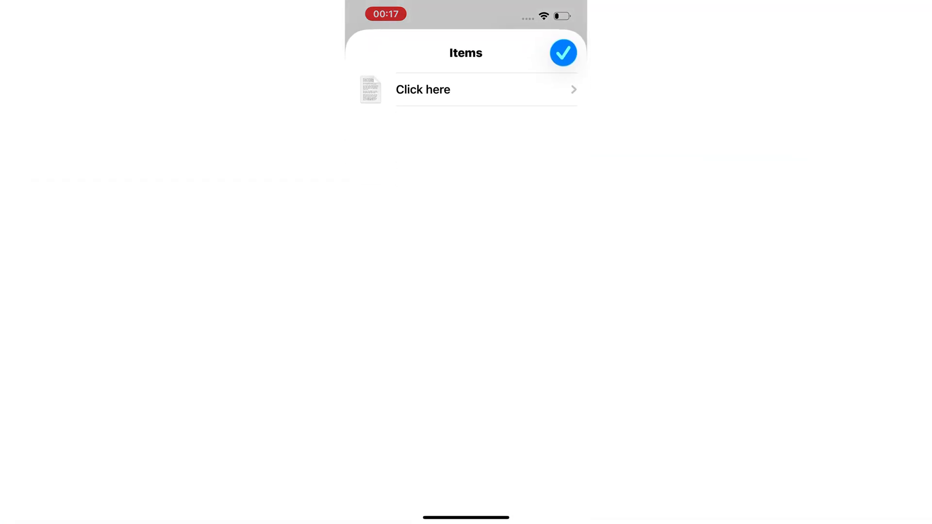
{"action": "left_click", "coordinate": [423, 90]}
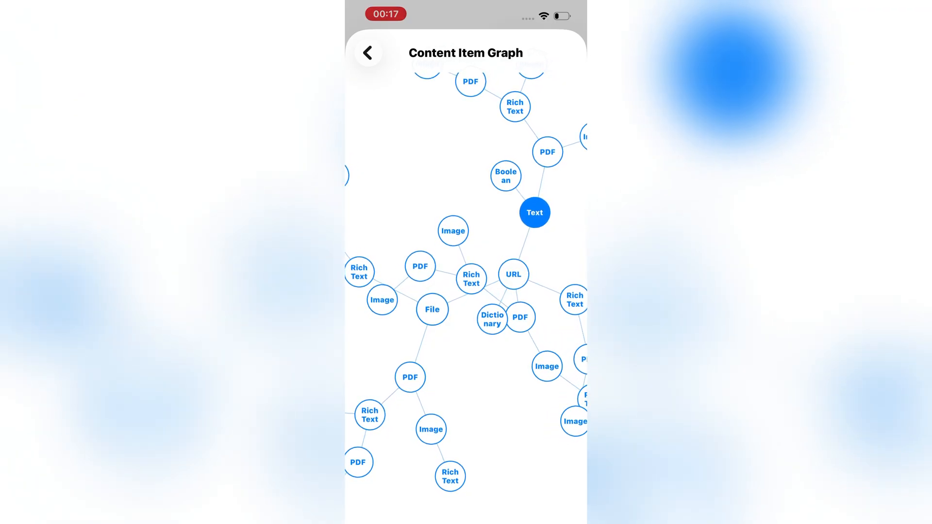
Step: Copy the Text item's plist contents in NSString view, then close the popup
{"action": "left_click", "coordinate": [533, 212]}
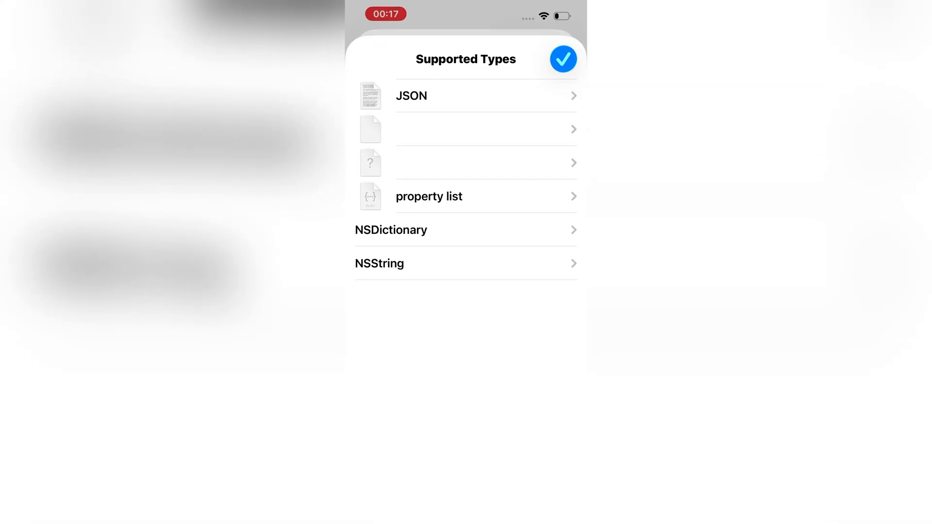
{"action": "left_click", "coordinate": [466, 263]}
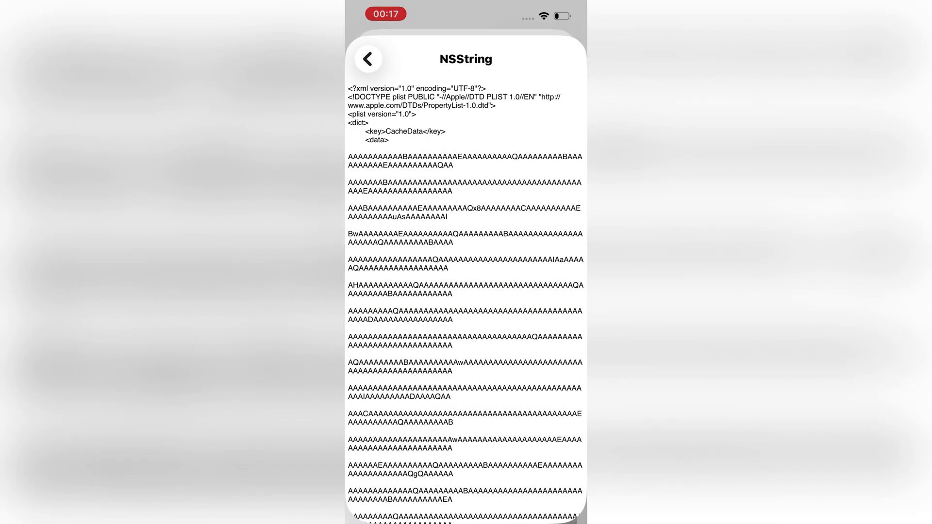
{"action": "left_click", "coordinate": [421, 131]}
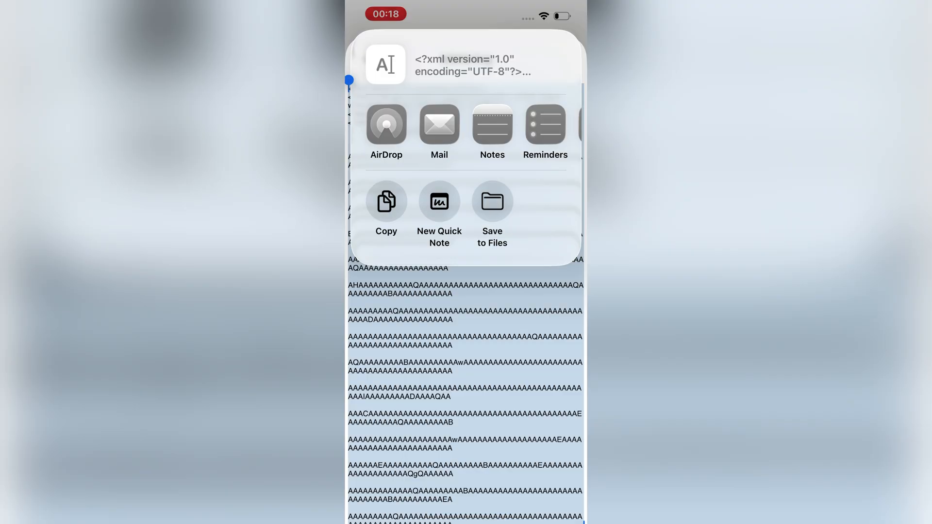
{"action": "left_click", "coordinate": [492, 201]}
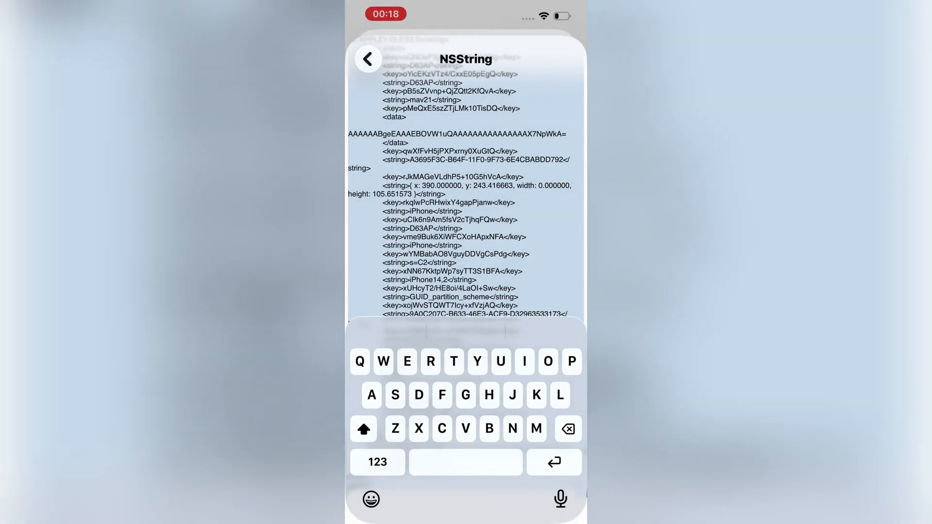
{"action": "left_click", "coordinate": [368, 58]}
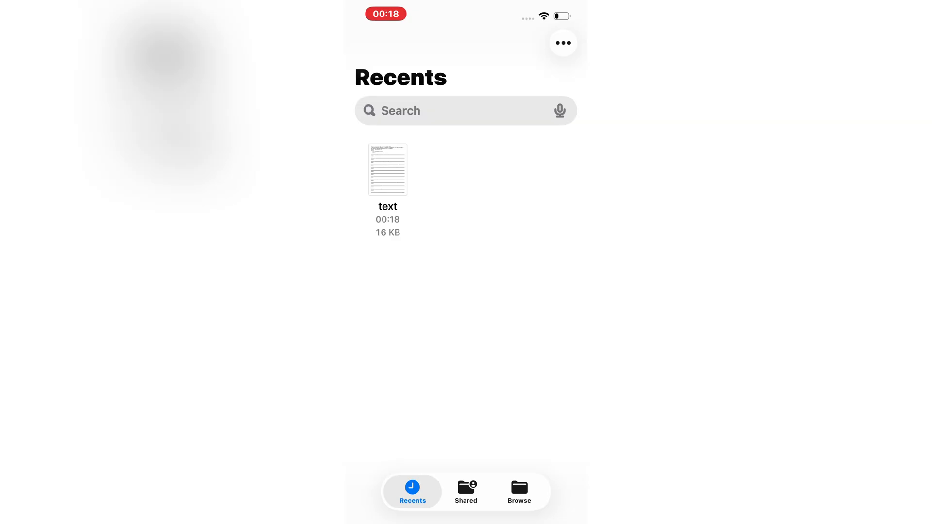
Step: Work through the actions menu for the 16 KB 'text' file in Files Recents
{"action": "left_click", "coordinate": [387, 169]}
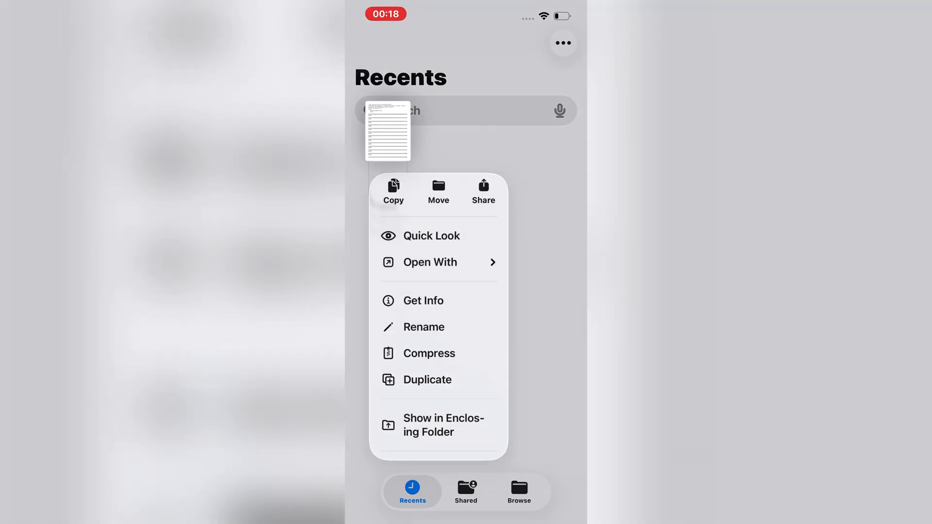
{"action": "left_click", "coordinate": [438, 191]}
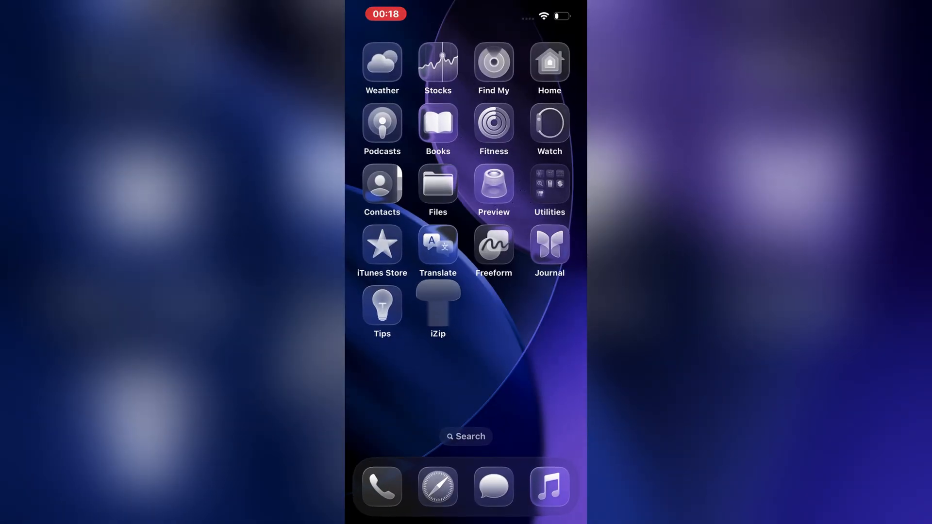
{"action": "left_click", "coordinate": [437, 305]}
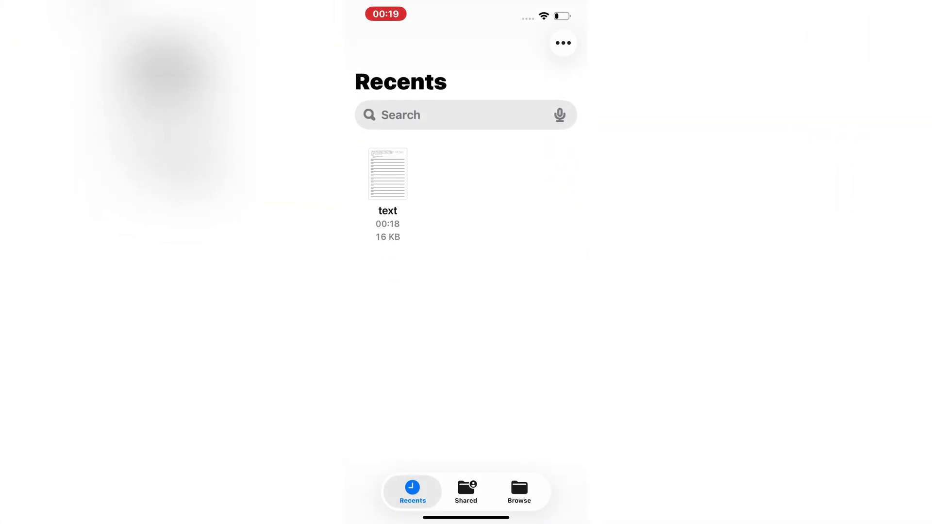
{"action": "left_click", "coordinate": [518, 487]}
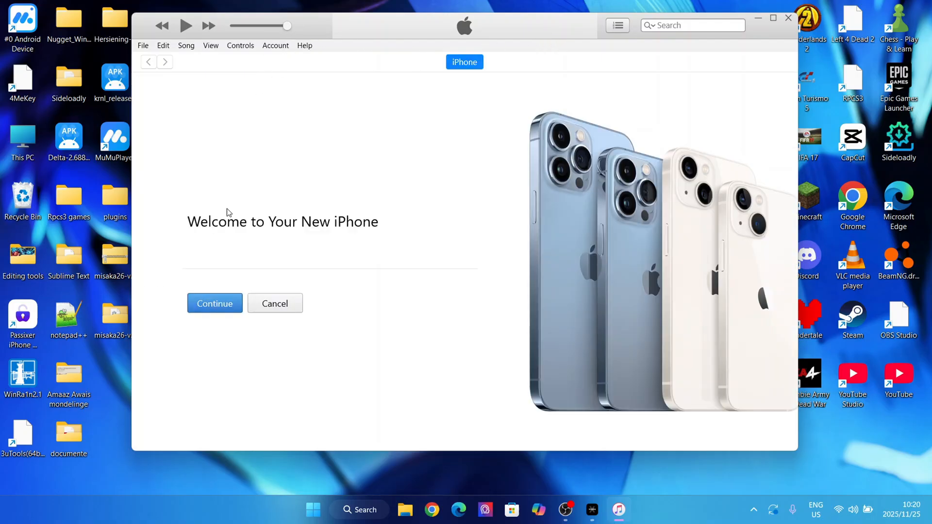
Step: Save text.txt from iZip's File Sharing documents in iTunes to the PC Desktop
{"action": "left_click", "coordinate": [214, 303]}
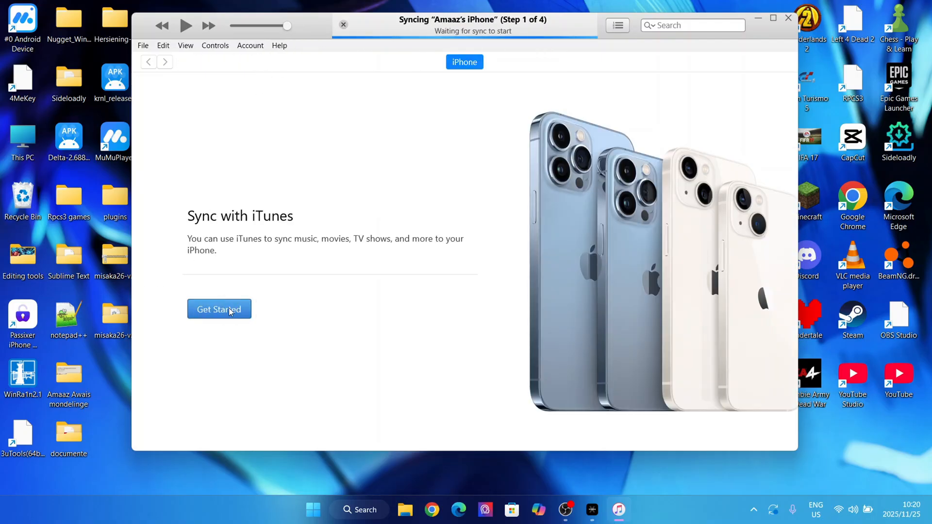
{"action": "left_click", "coordinate": [219, 309]}
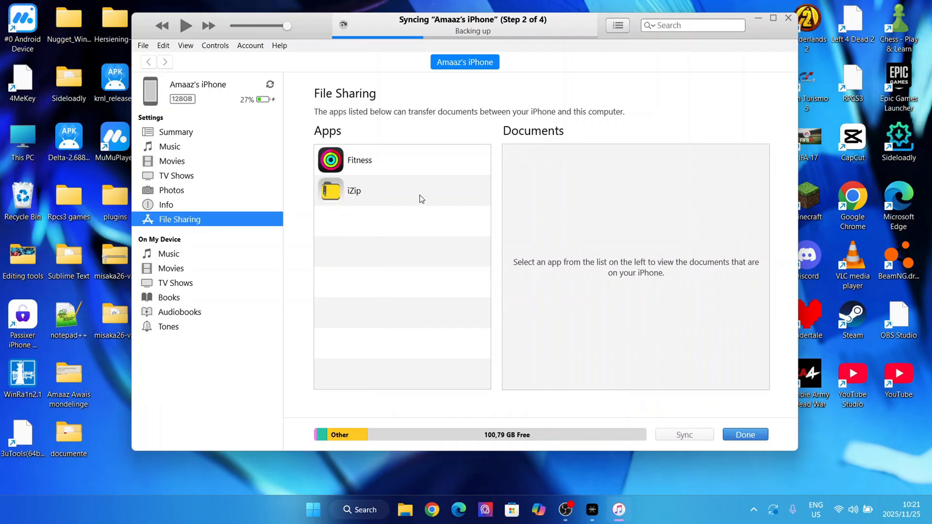
{"action": "left_click", "coordinate": [354, 190]}
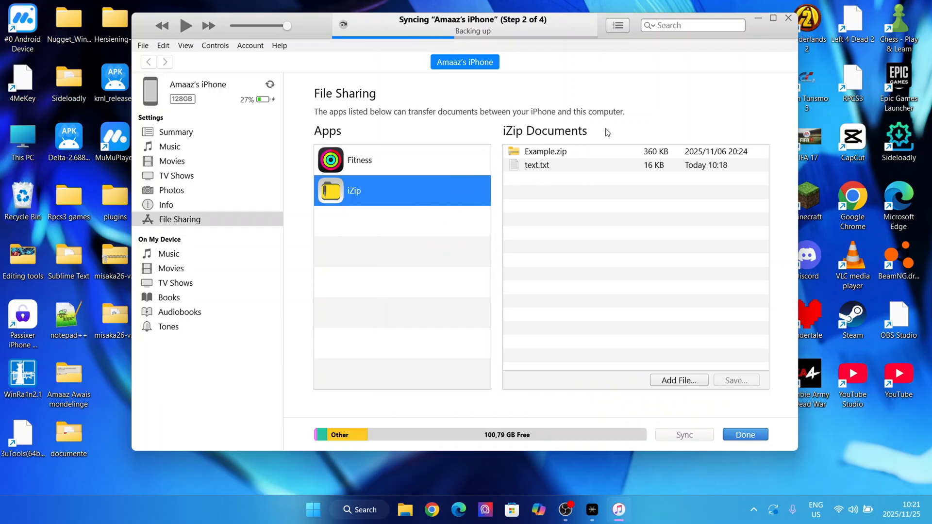
{"action": "left_click", "coordinate": [535, 165]}
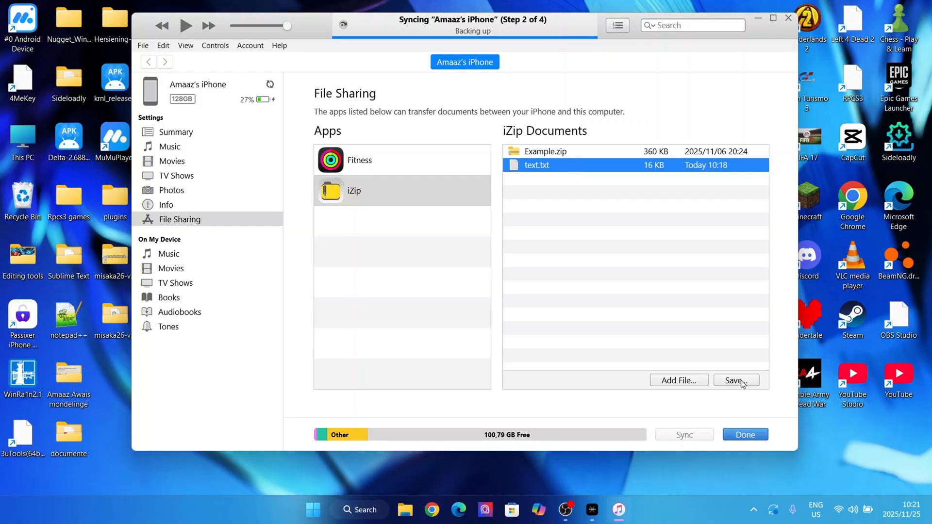
{"action": "left_click", "coordinate": [735, 380]}
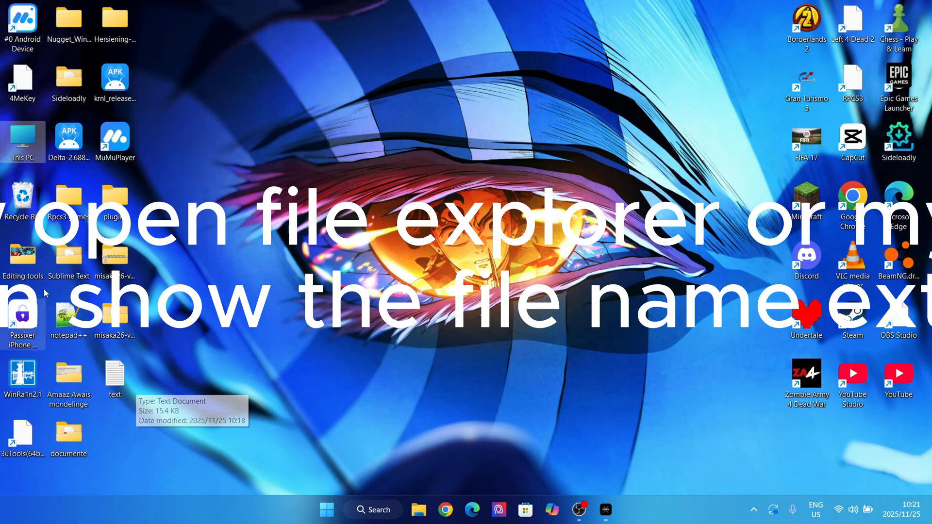
Step: Show the Desktop folder in a maximized File Explorer window with file name extensions on
{"action": "left_click", "coordinate": [418, 510]}
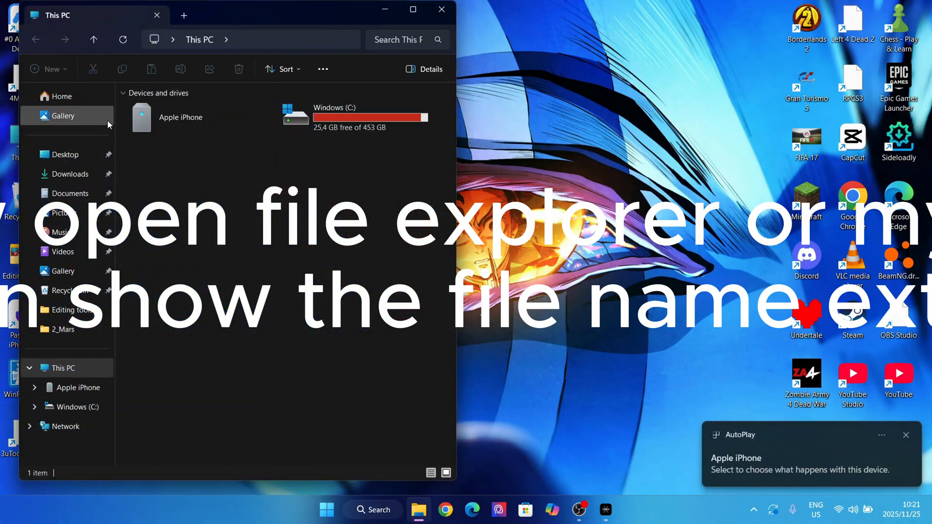
{"action": "left_click", "coordinate": [64, 153]}
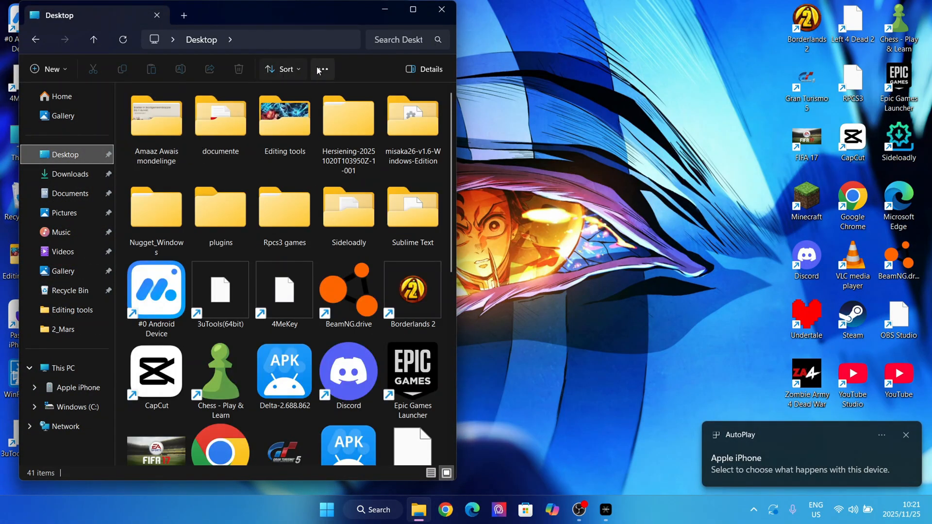
{"action": "left_click", "coordinate": [323, 68]}
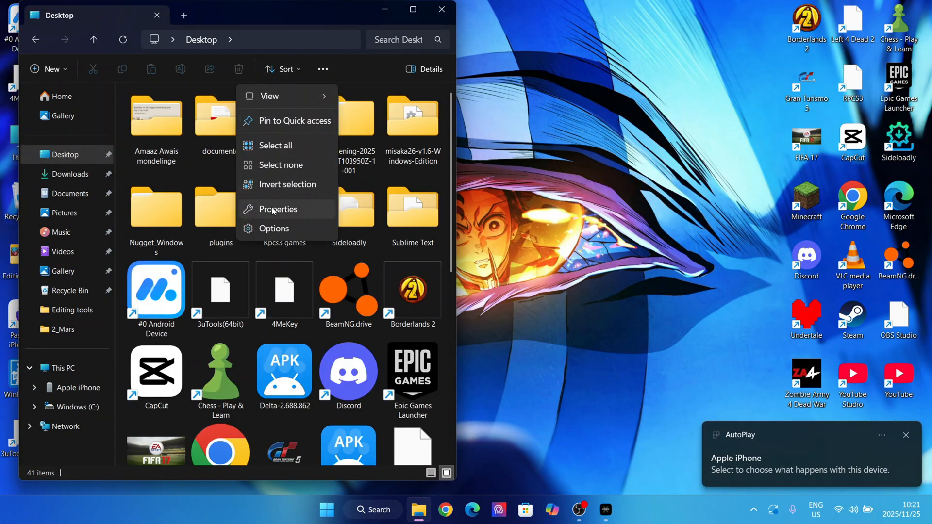
{"action": "left_click", "coordinate": [273, 228]}
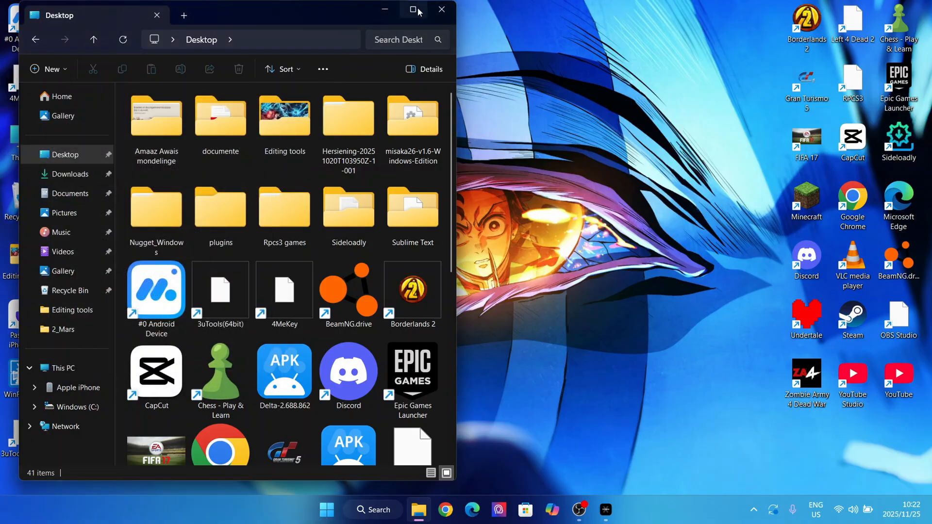
{"action": "left_click", "coordinate": [418, 11]}
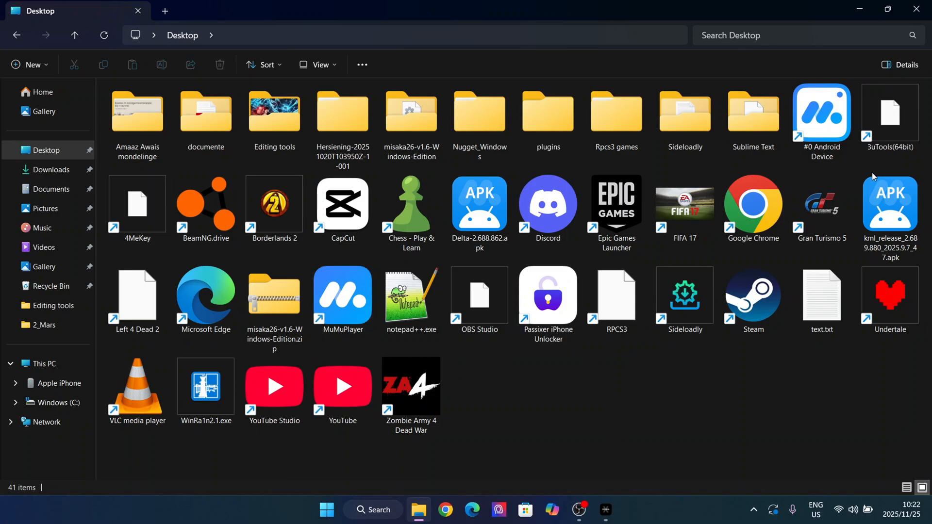
Step: Rename text.txt on the Desktop to text.plist, confirming the extension change
{"action": "left_click", "coordinate": [821, 296]}
{"action": "type", "text": "plis"}
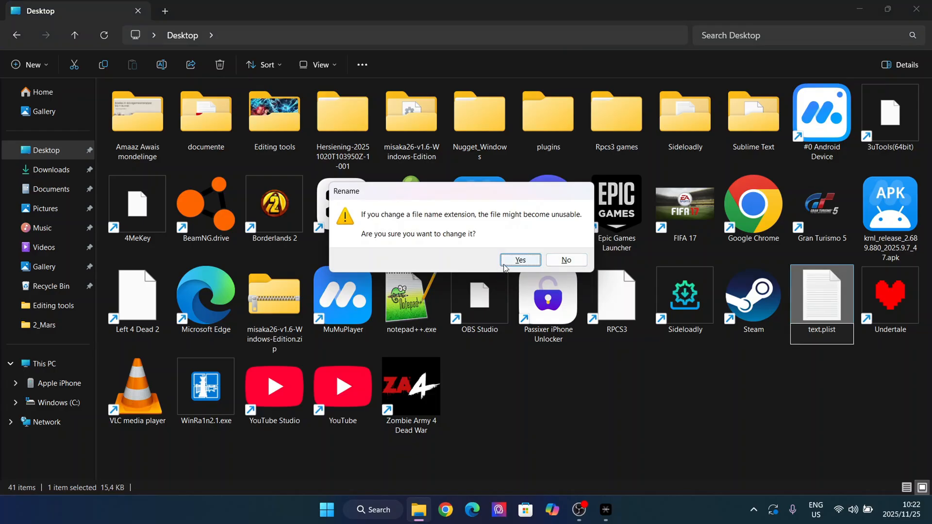
{"action": "left_click", "coordinate": [519, 259]}
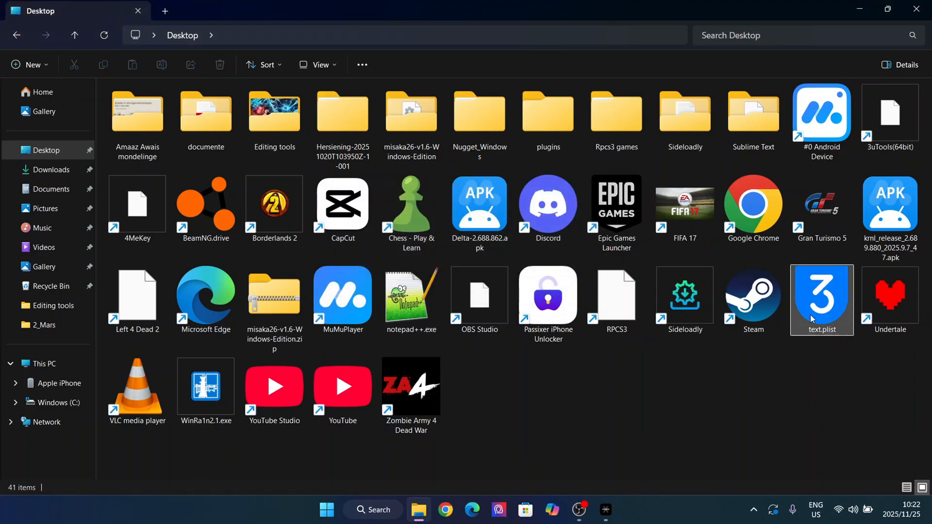
{"action": "mouse_move", "coordinate": [821, 291]}
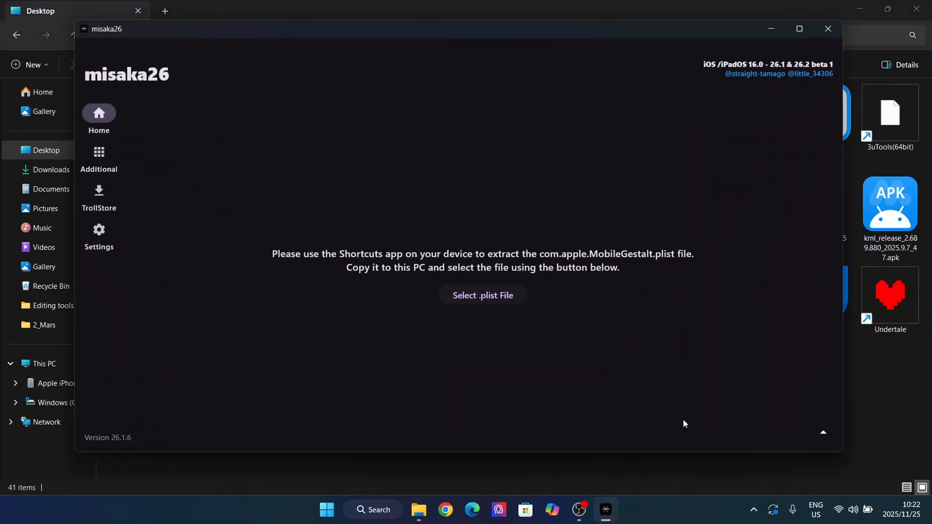
{"action": "mouse_move", "coordinate": [483, 295]}
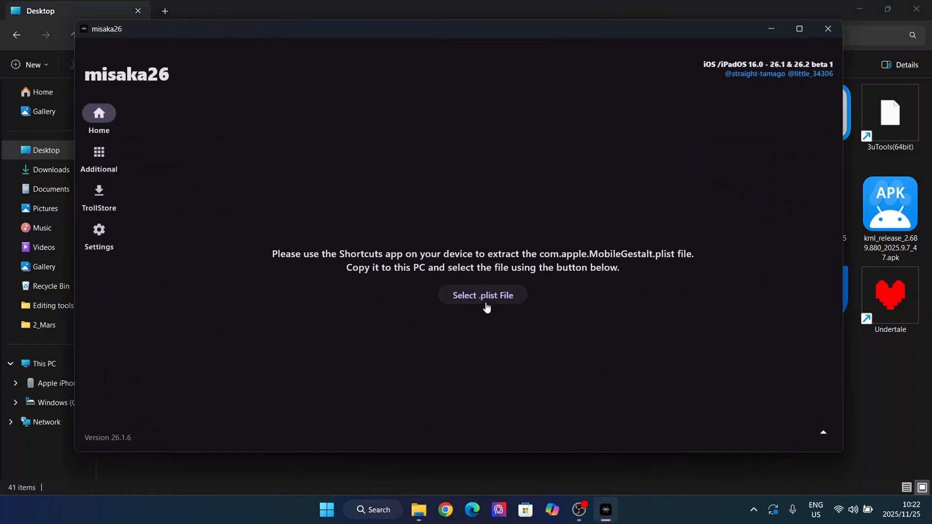
Step: Load text.plist from the Desktop into misaka26 to list the available tweaks
{"action": "left_click", "coordinate": [482, 296]}
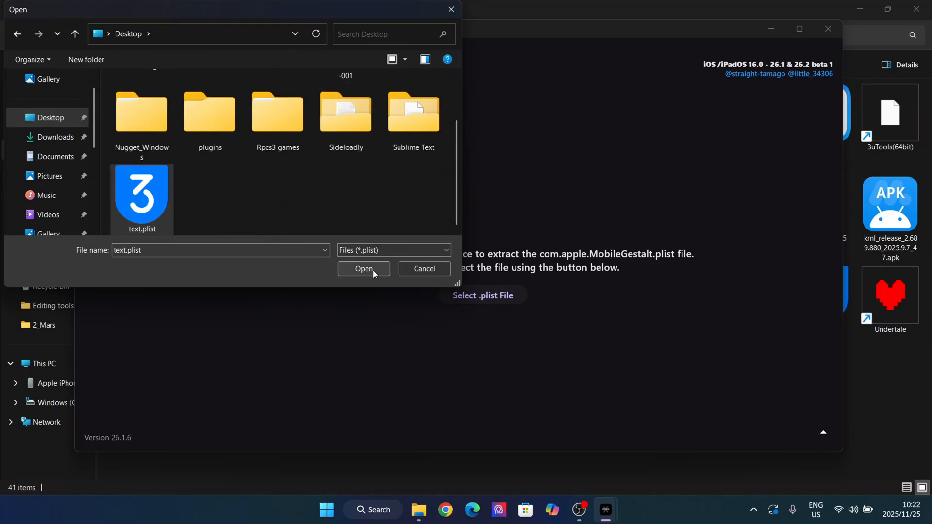
{"action": "left_click", "coordinate": [363, 268]}
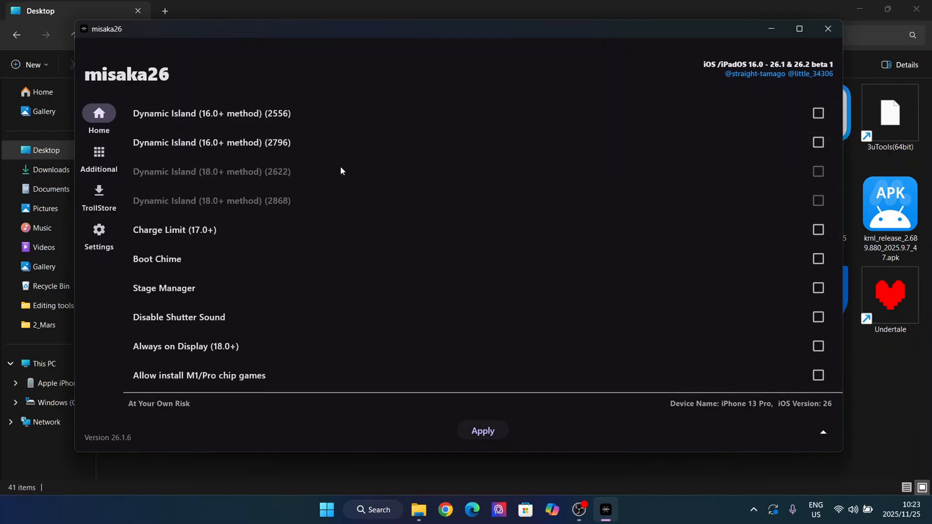
Step: Tick Dynamic Island (16.0+ method) (2796) in the tweak list and apply it
{"action": "scroll", "scroll_direction": "down", "scroll_amount": 3}
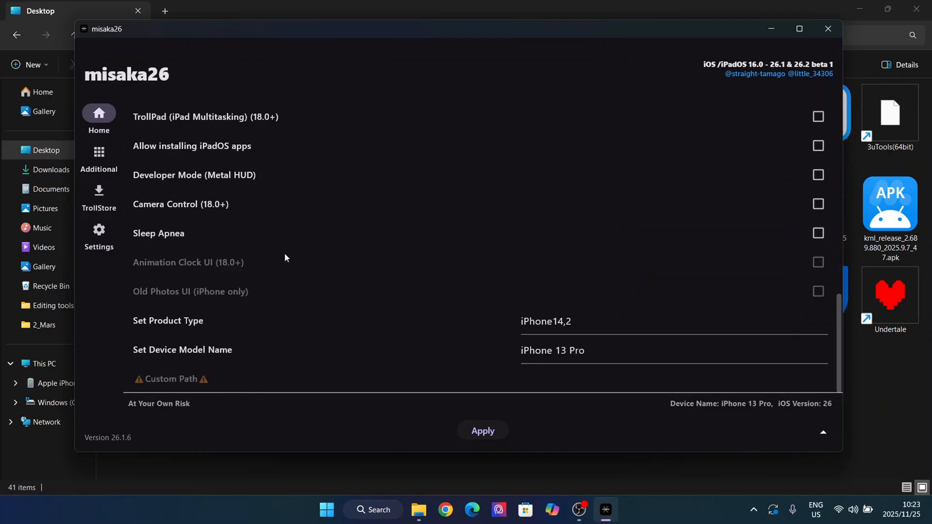
{"action": "scroll", "scroll_direction": "down", "scroll_amount": 3}
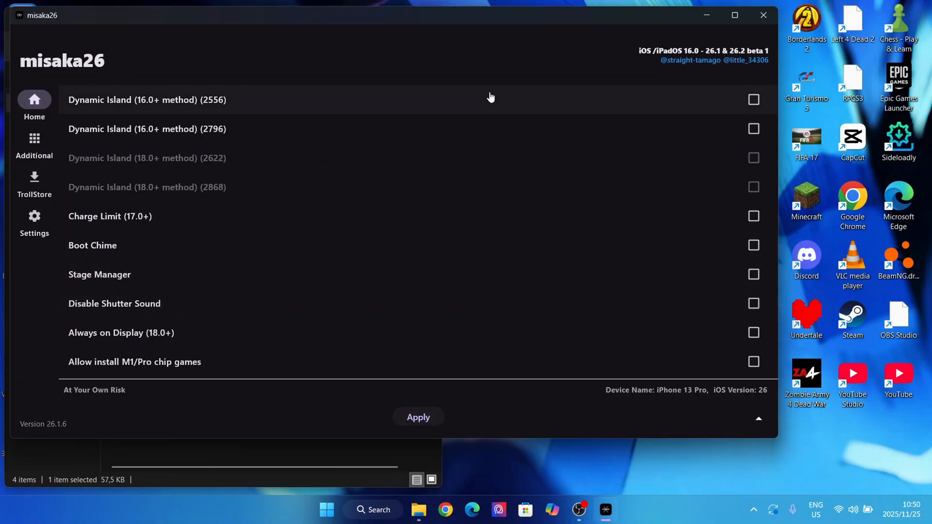
{"action": "left_click", "coordinate": [753, 129]}
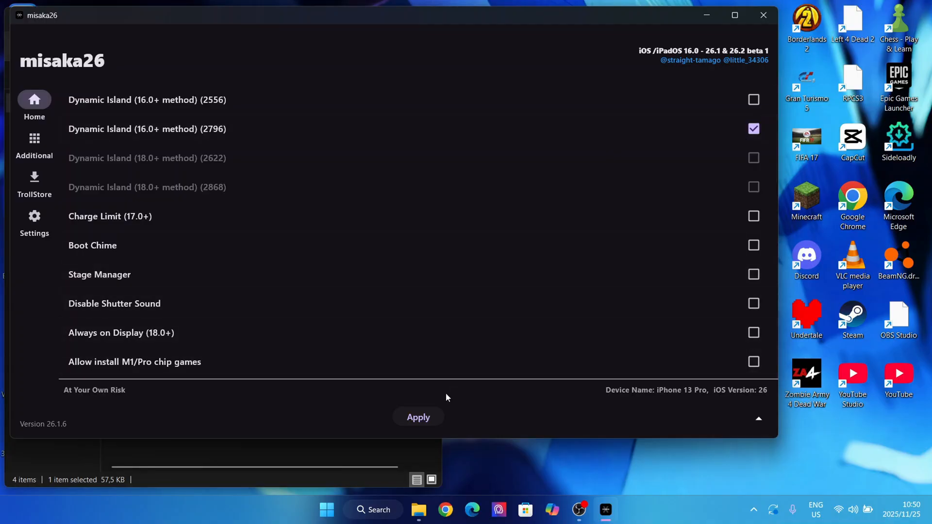
{"action": "left_click", "coordinate": [418, 417]}
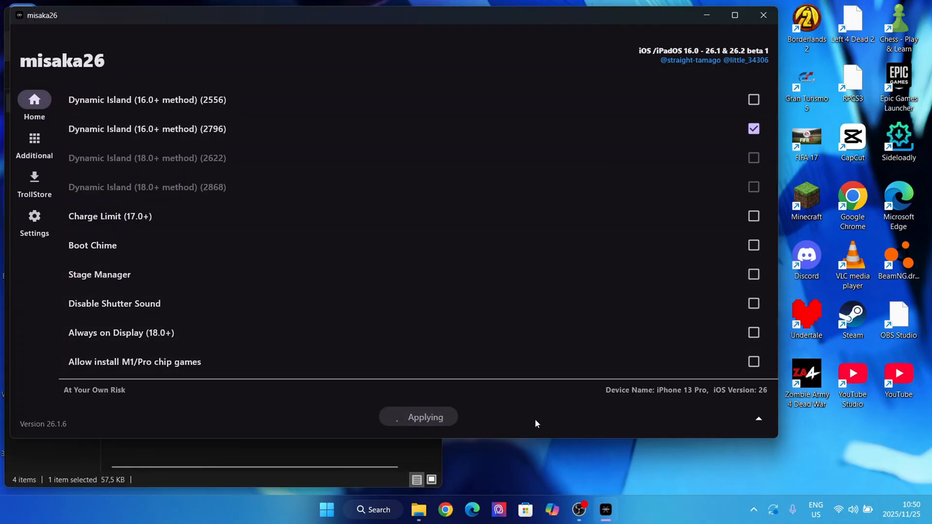